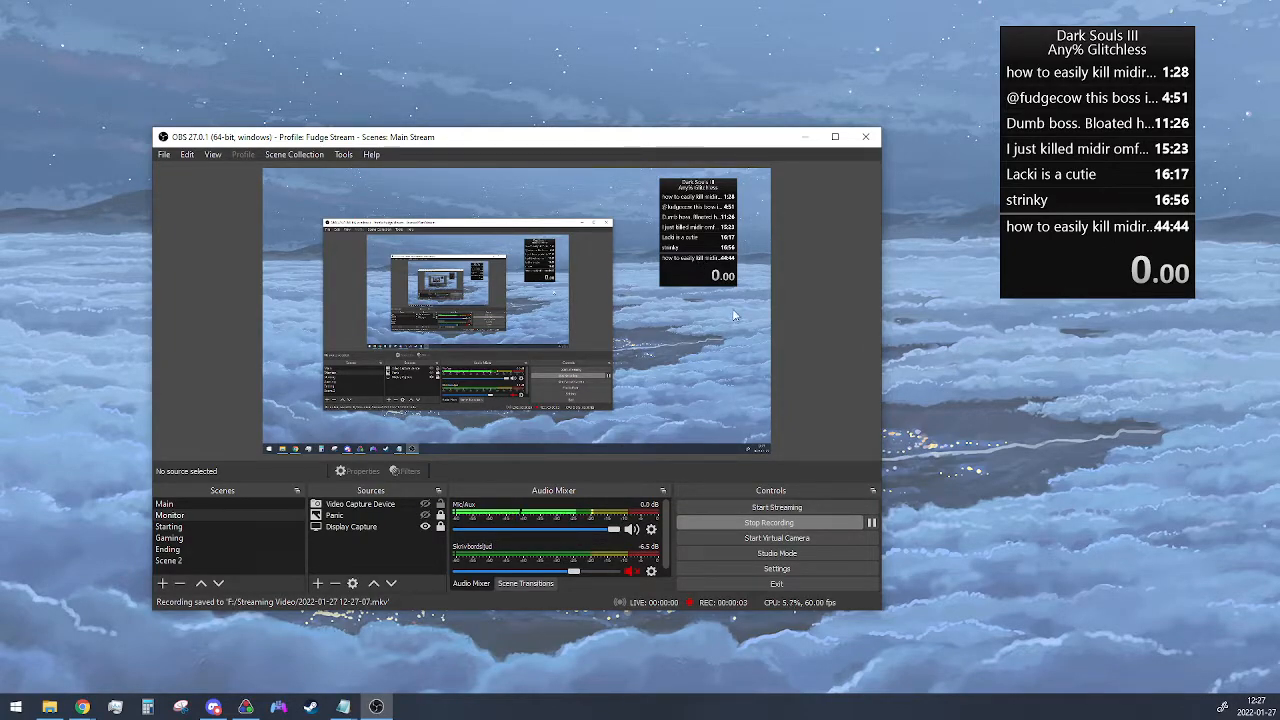
mouse_move(798, 273)
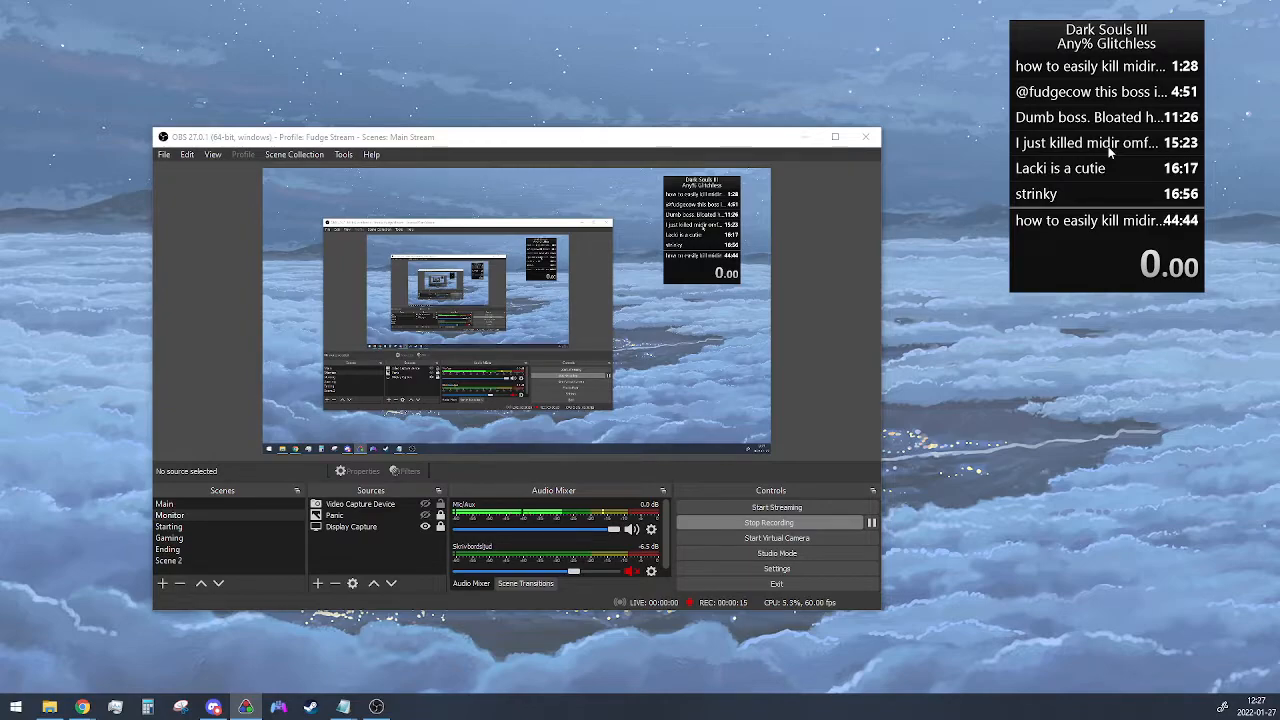
mouse_move(1140, 88)
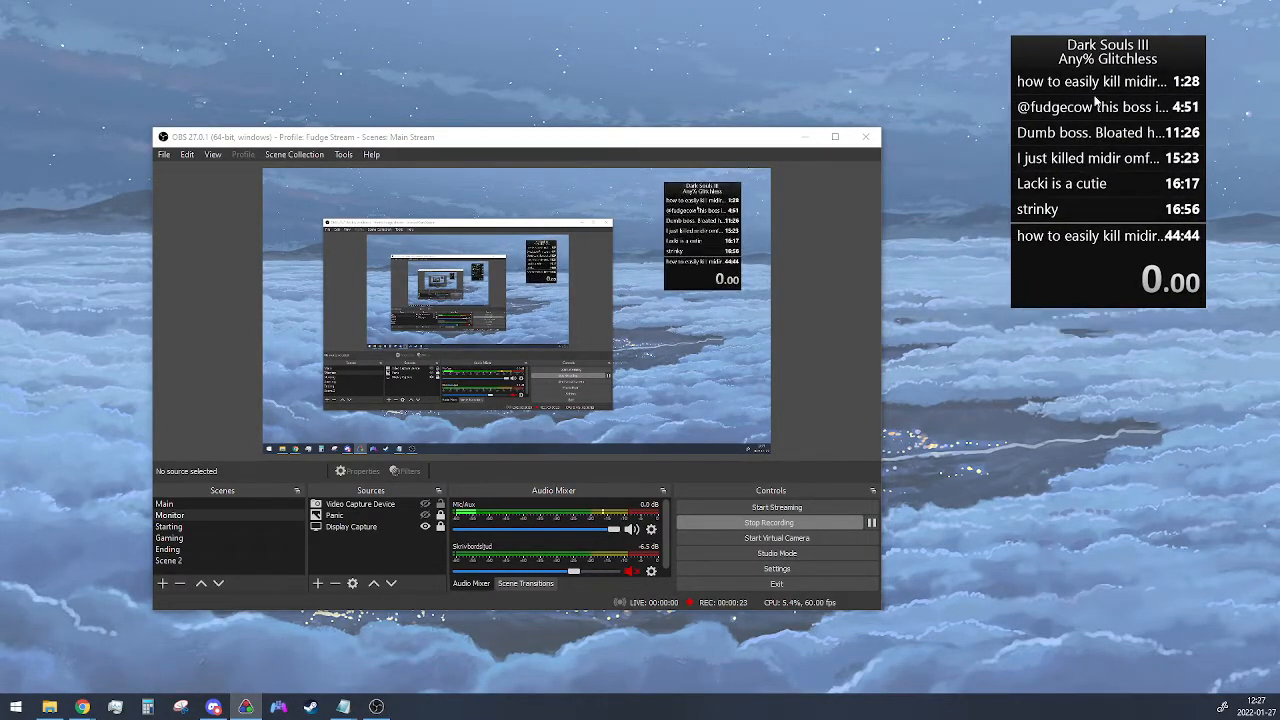
mouse_move(730, 285)
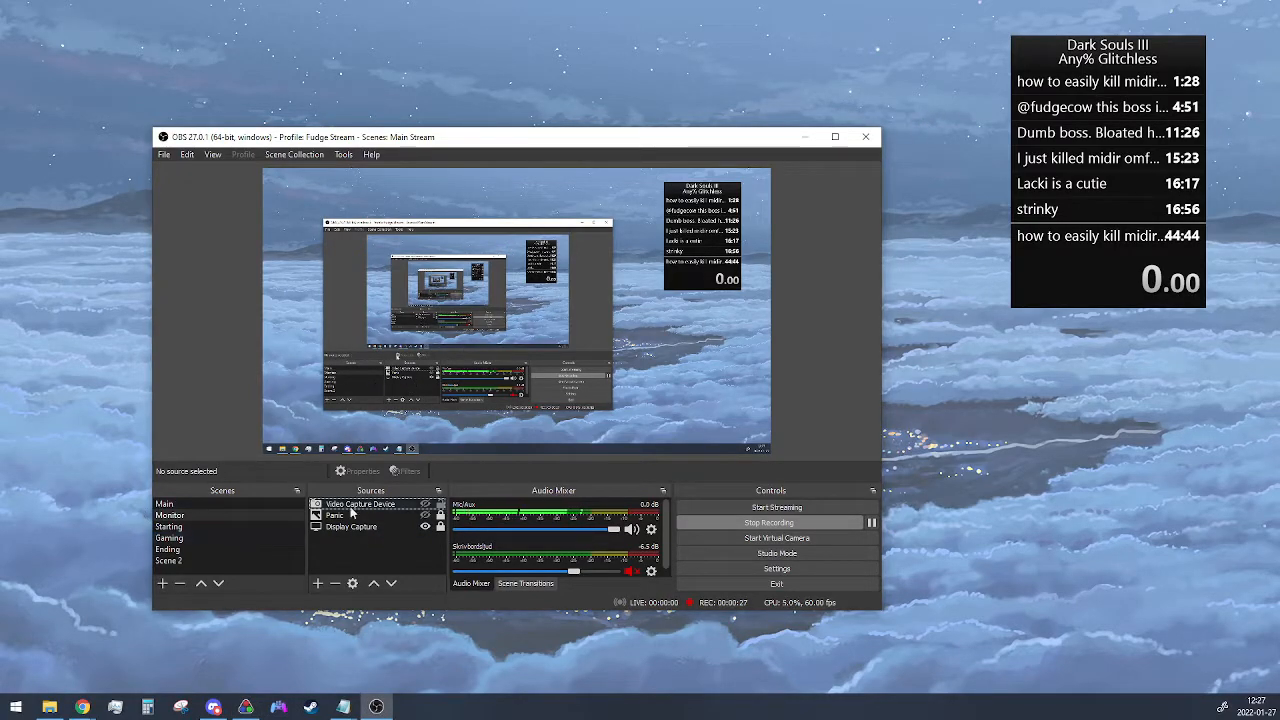
- Create a window capture source named Livesplit123 capturing the LiveSplit timer window
left_click(317, 583)
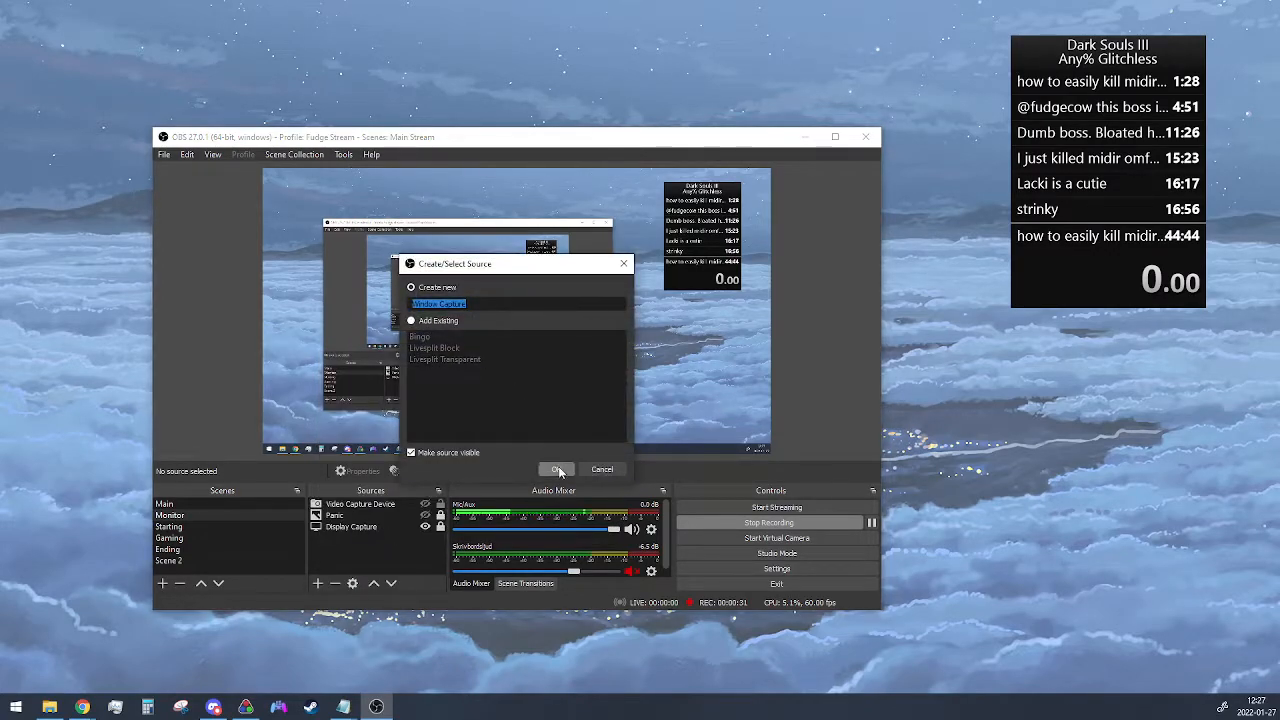
type("Livepl")
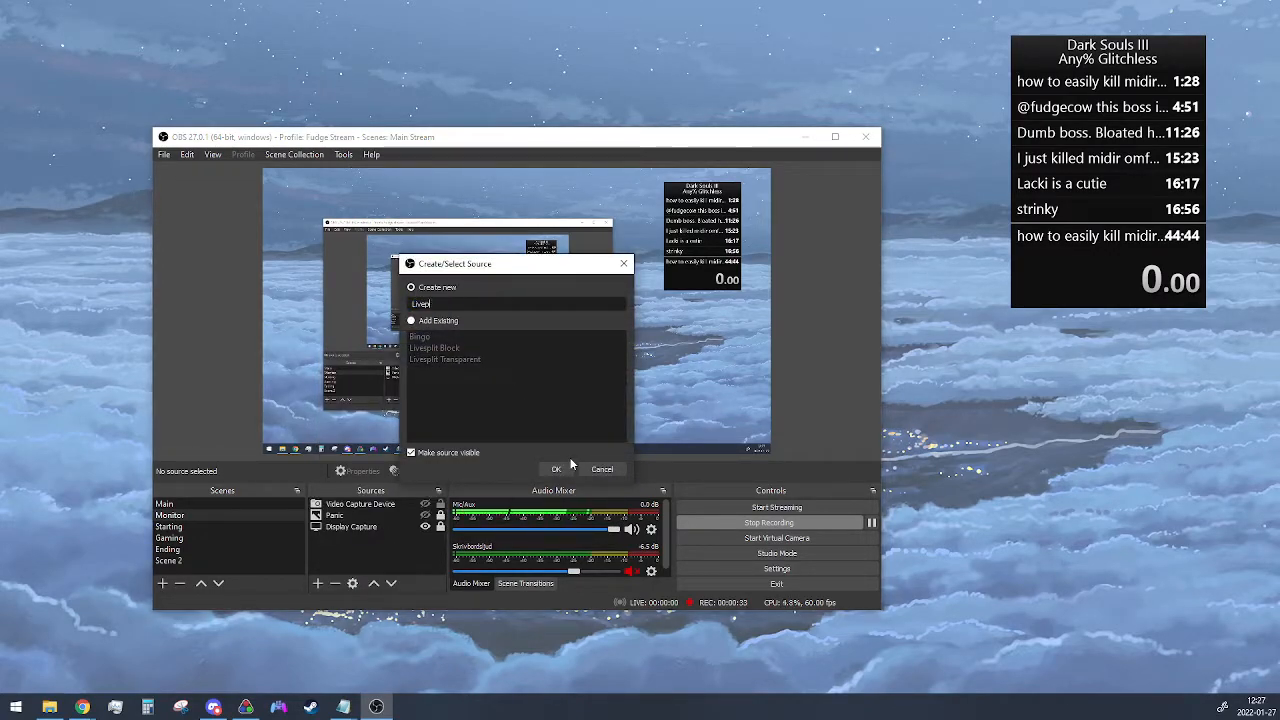
left_click(556, 469)
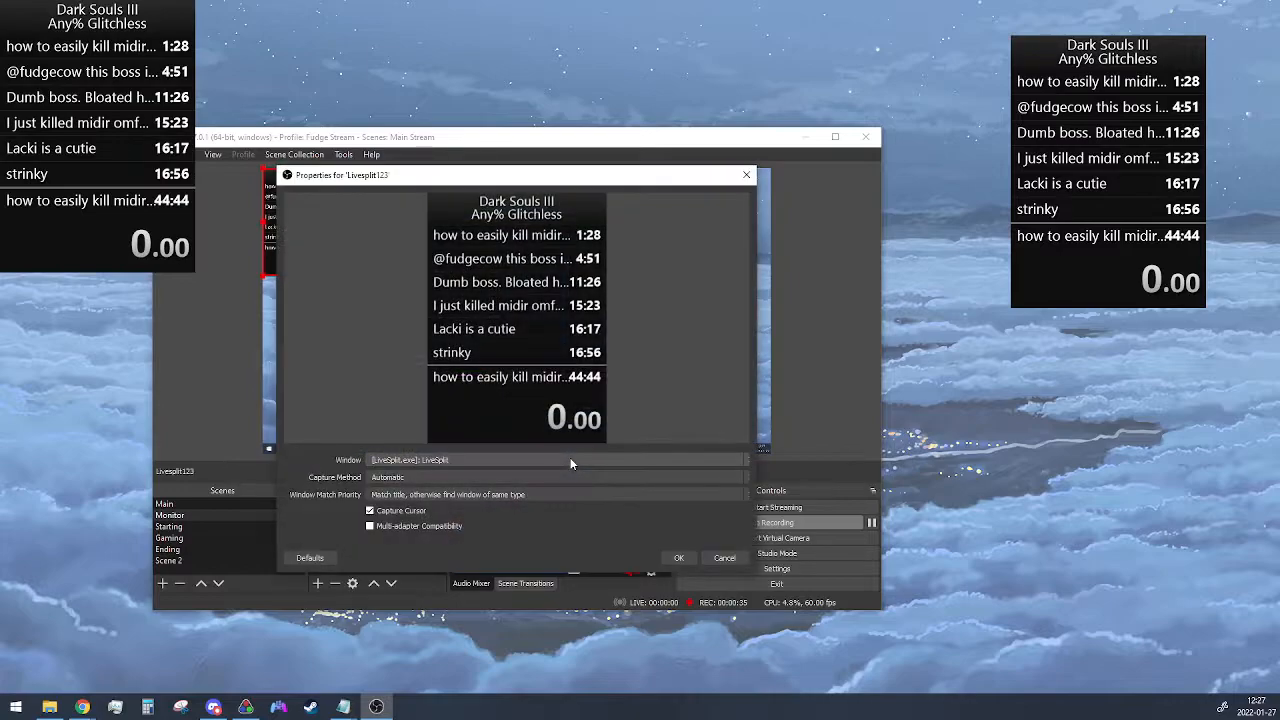
mouse_move(372, 349)
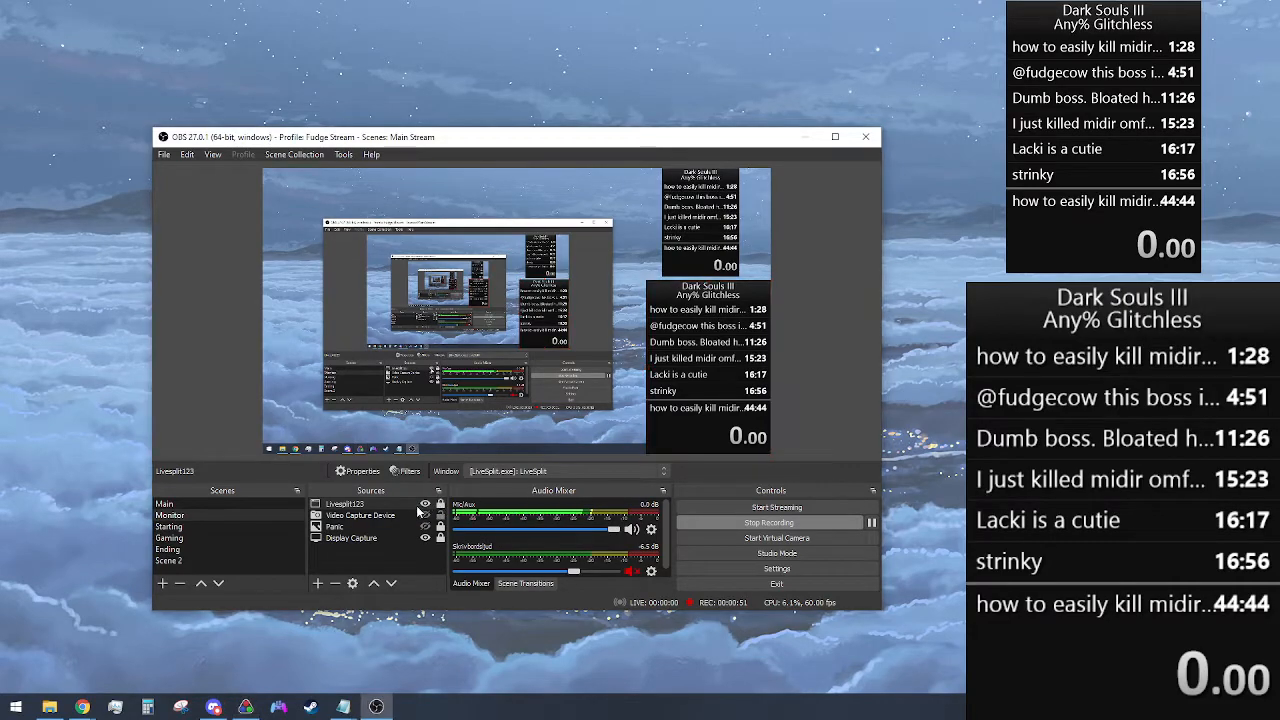
- From Livesplit123's Filters window, choose a Color Key effect filter to add
right_click(344, 503)
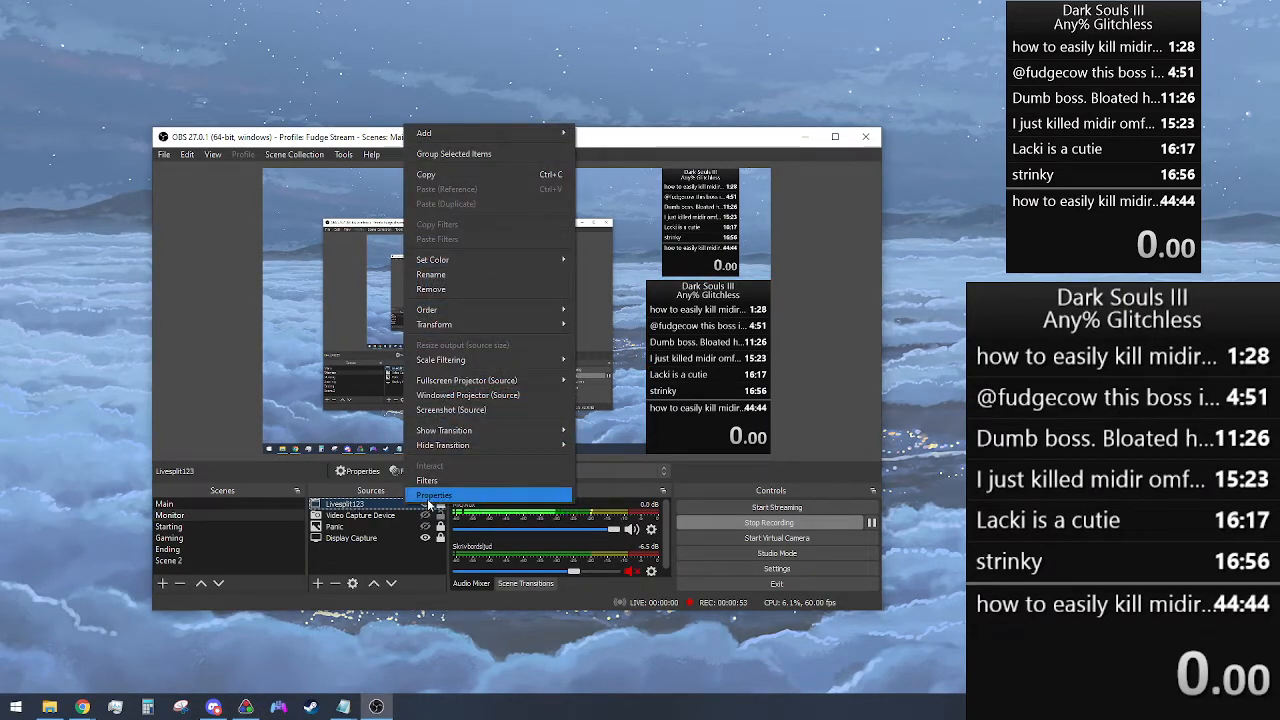
left_click(434, 495)
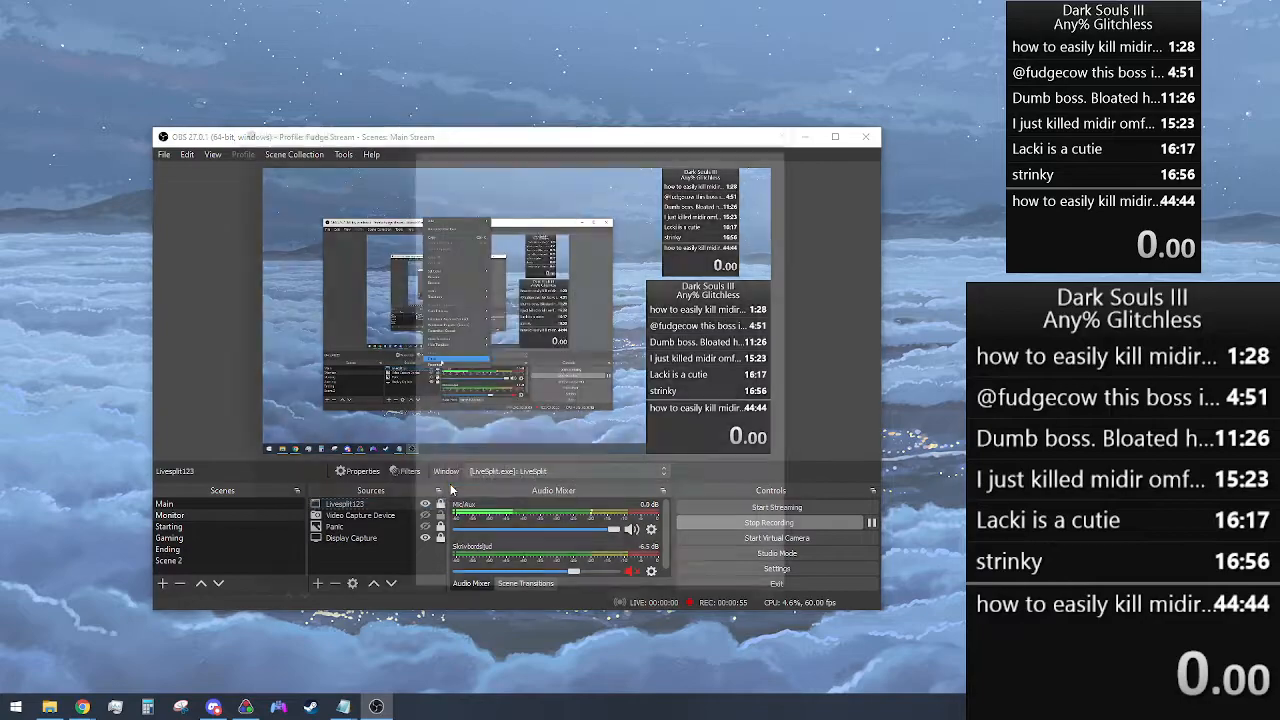
left_click(408, 470)
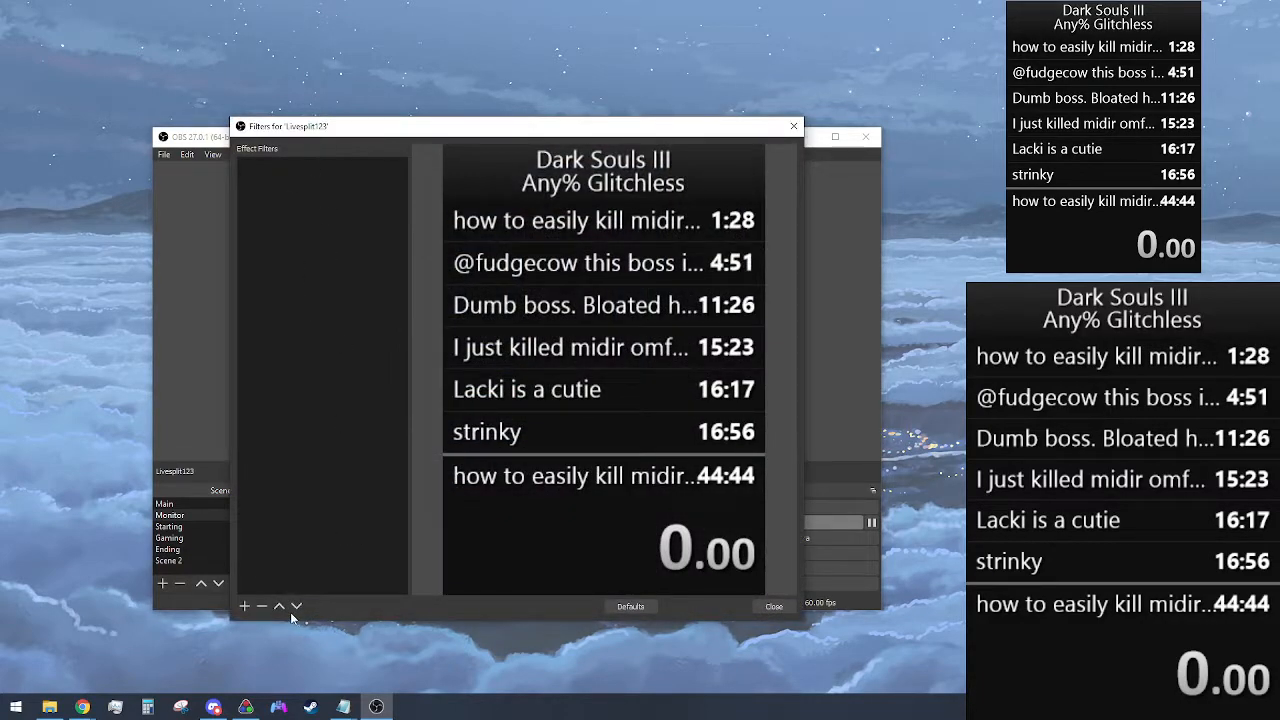
left_click(243, 606)
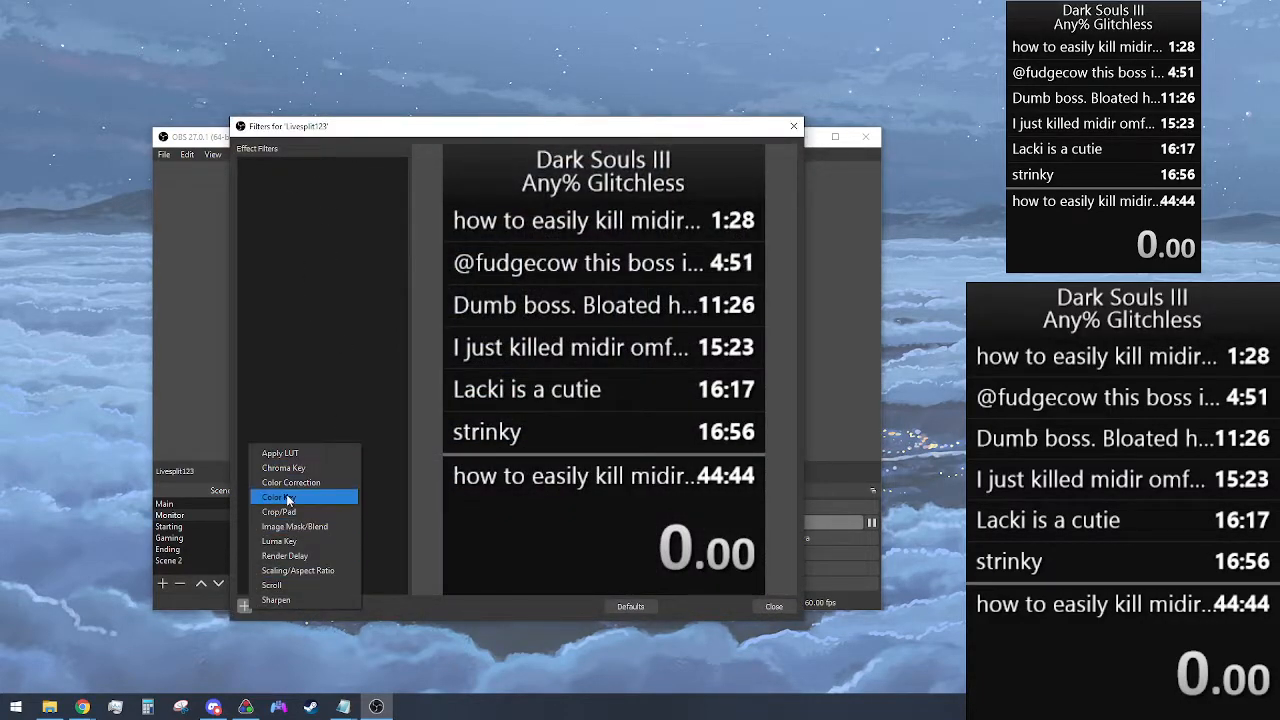
left_click(278, 497)
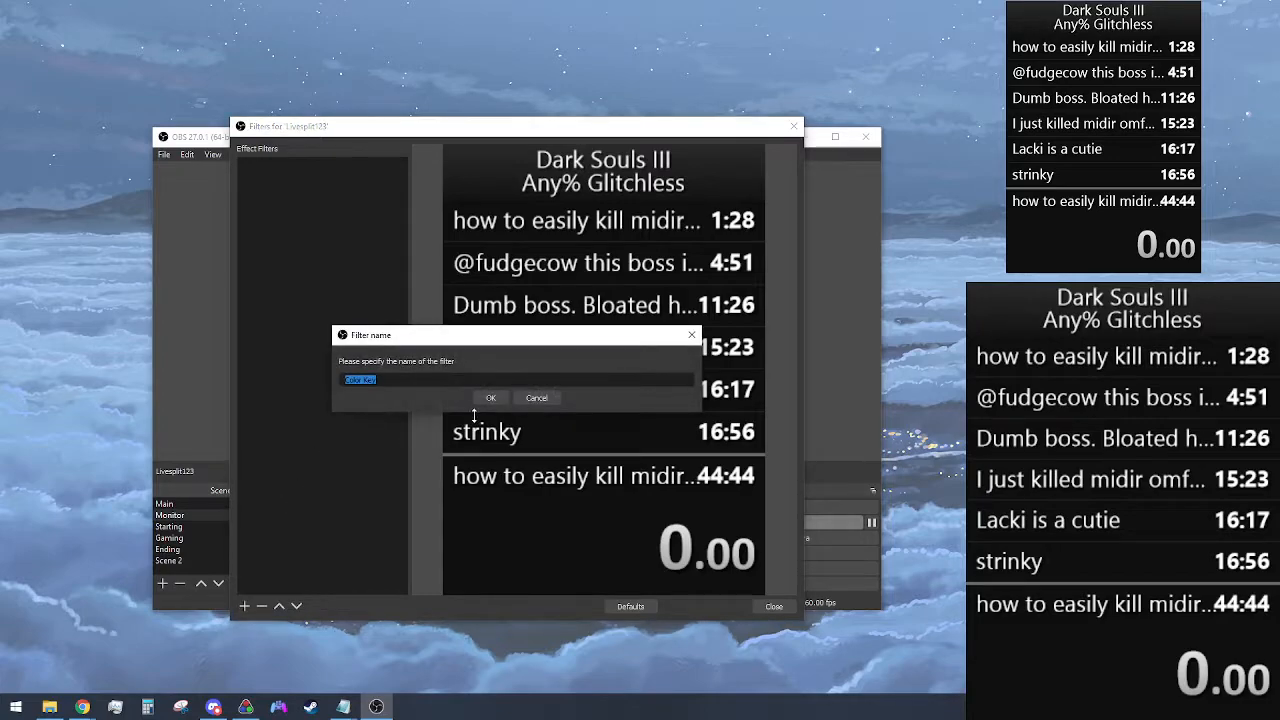
- Confirm the Color Key filter and key it to the custom dark colour #0f0f0f
left_click(490, 397)
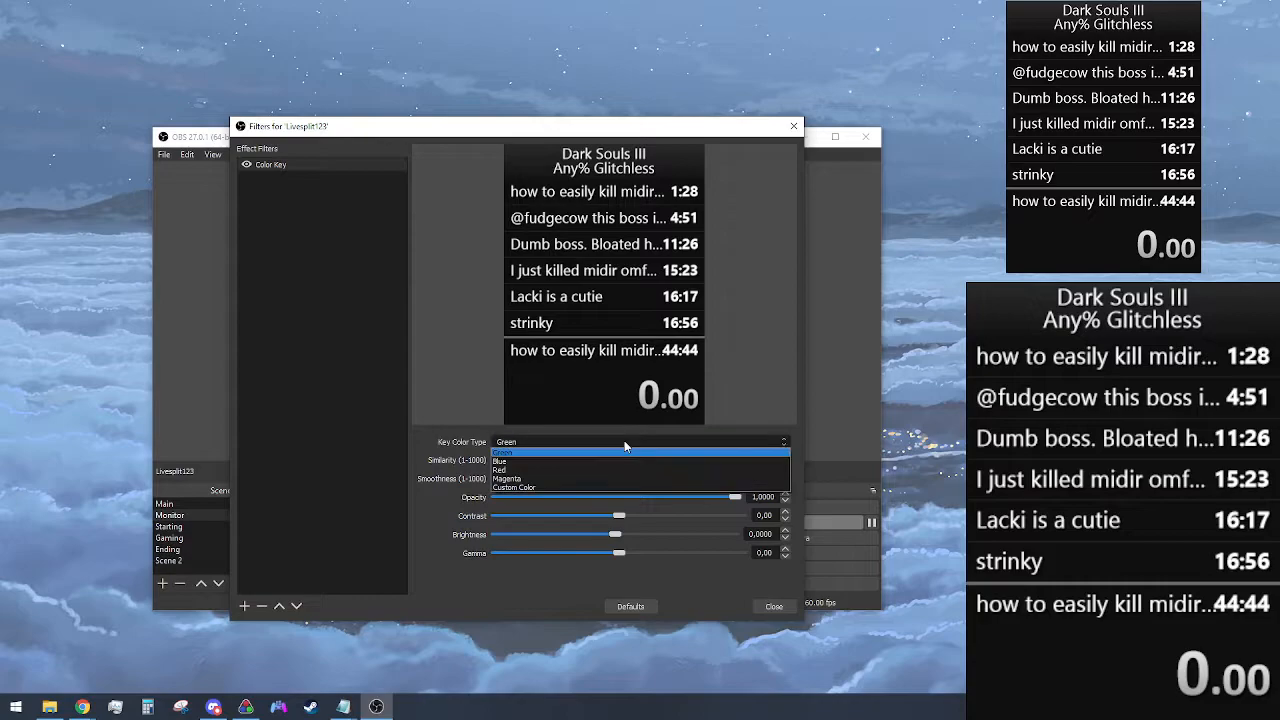
left_click(514, 487)
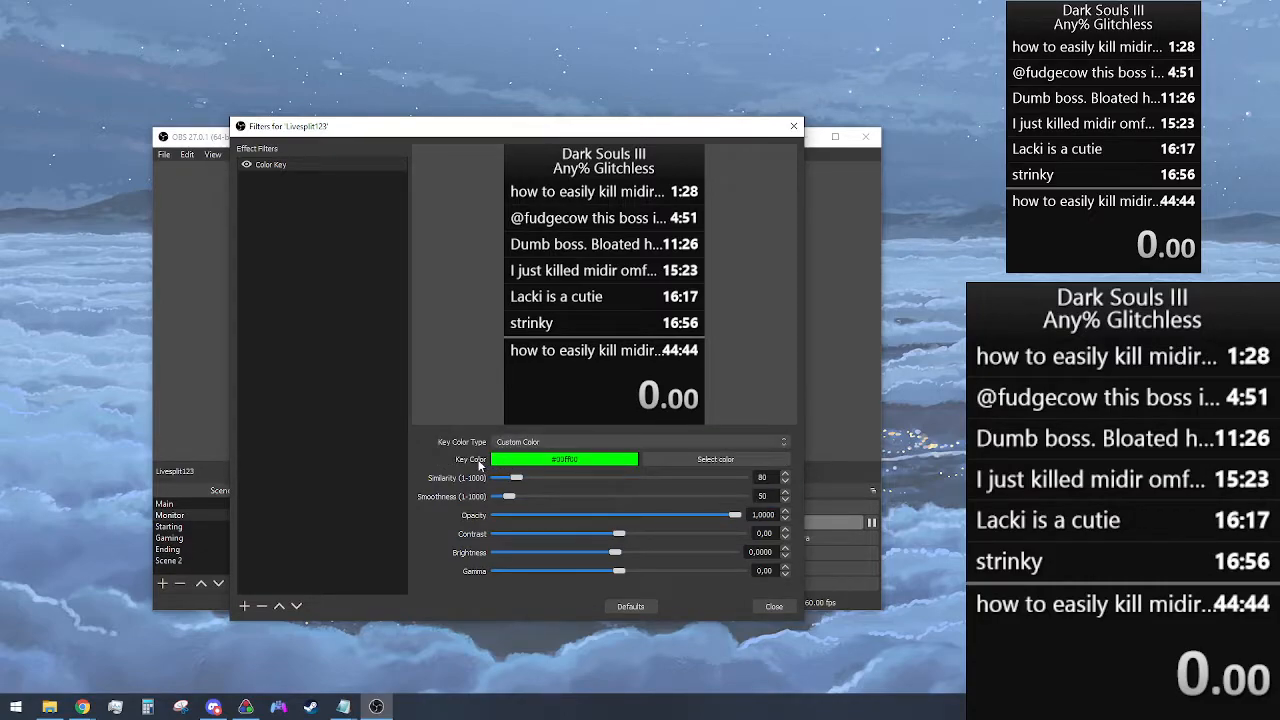
left_click(715, 459)
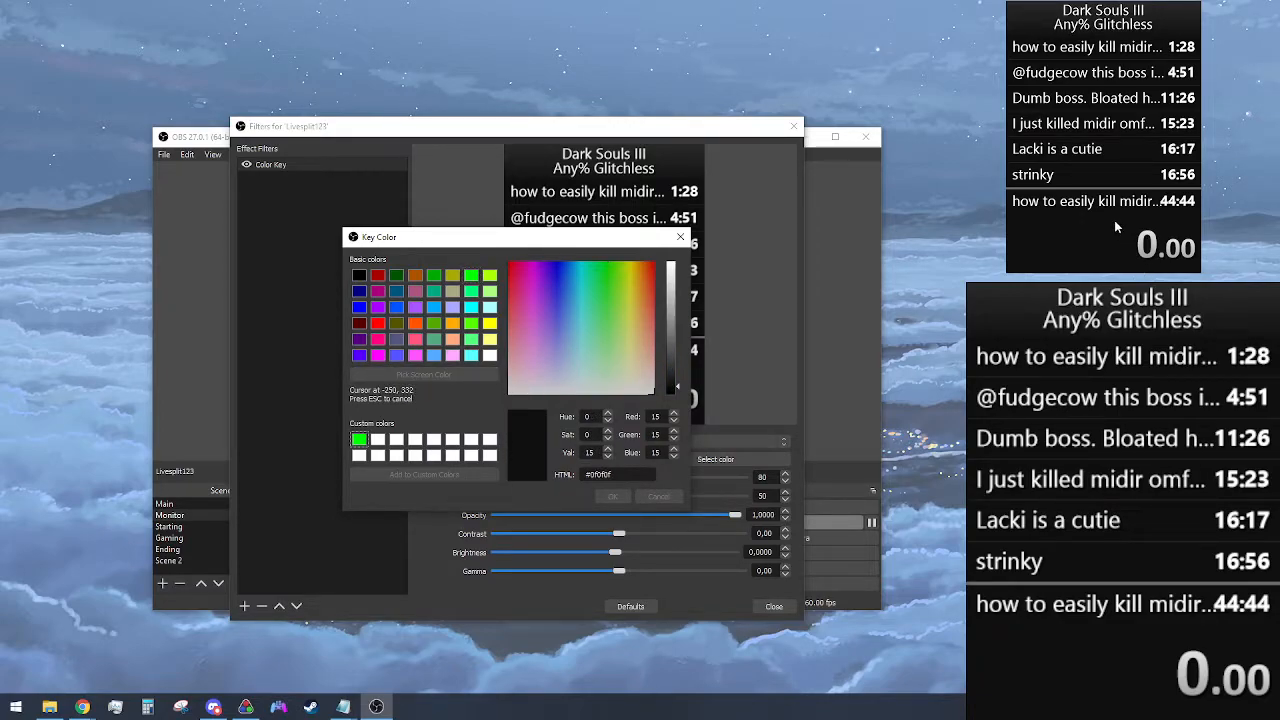
mouse_move(615, 496)
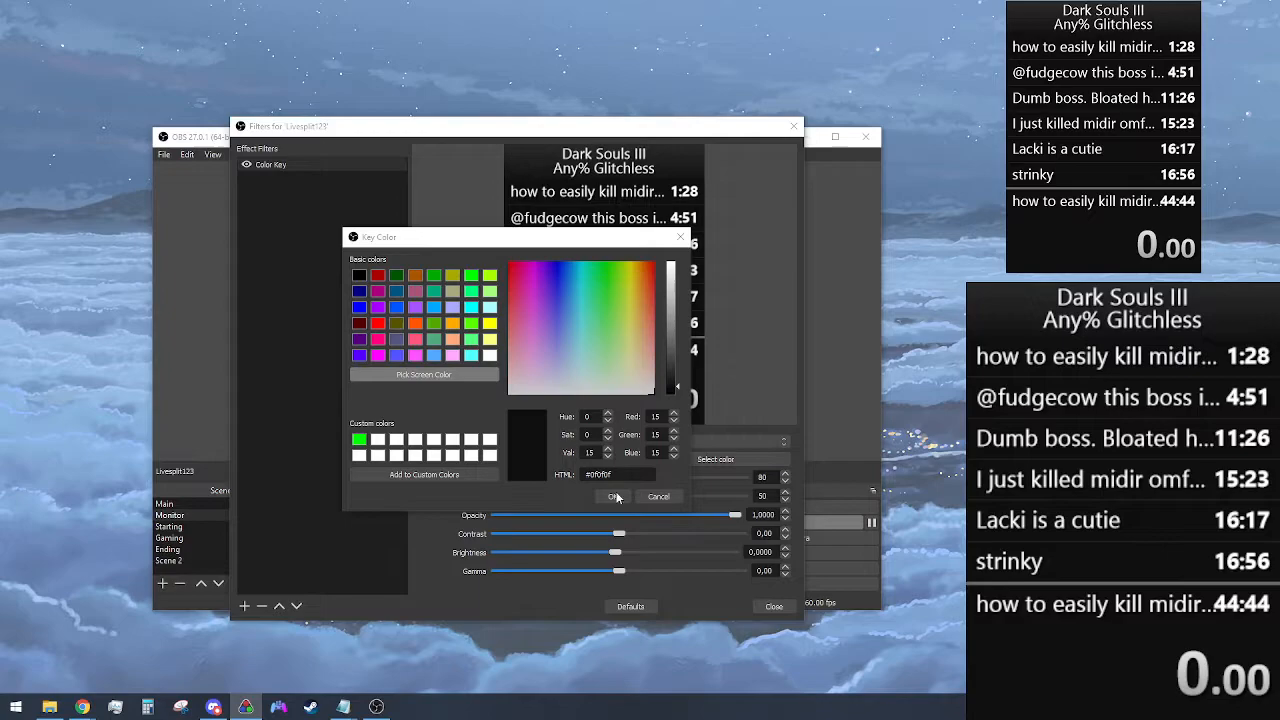
left_click(614, 496)
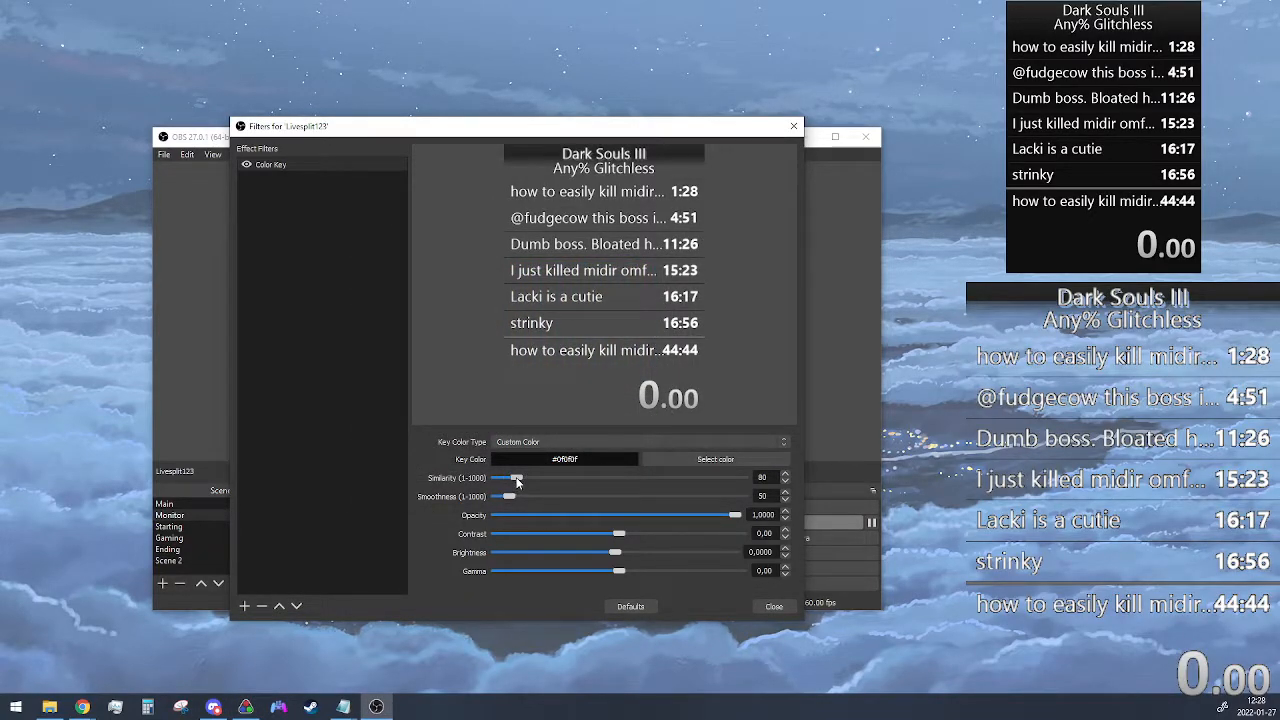
- Sweep the Similarity slider between its extremes, settle it at 526 and close the Filters window
left_click_drag(517, 478, 740, 478)
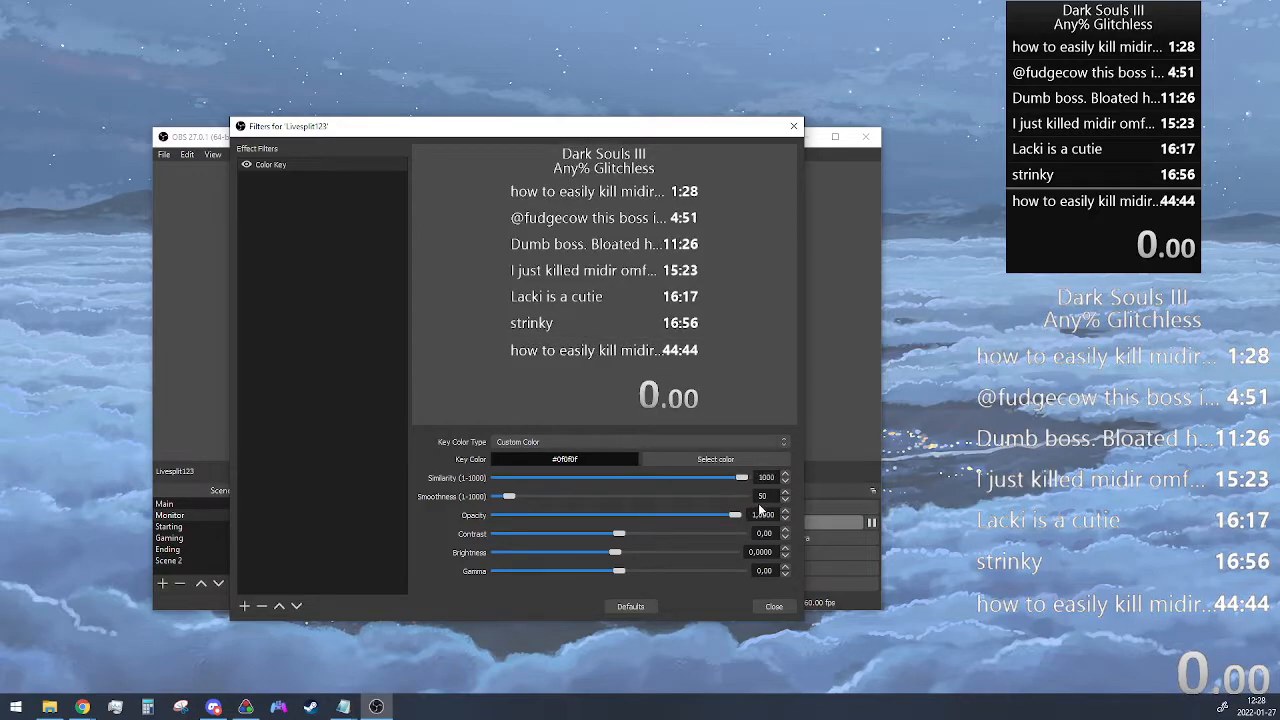
left_click_drag(738, 477, 497, 477)
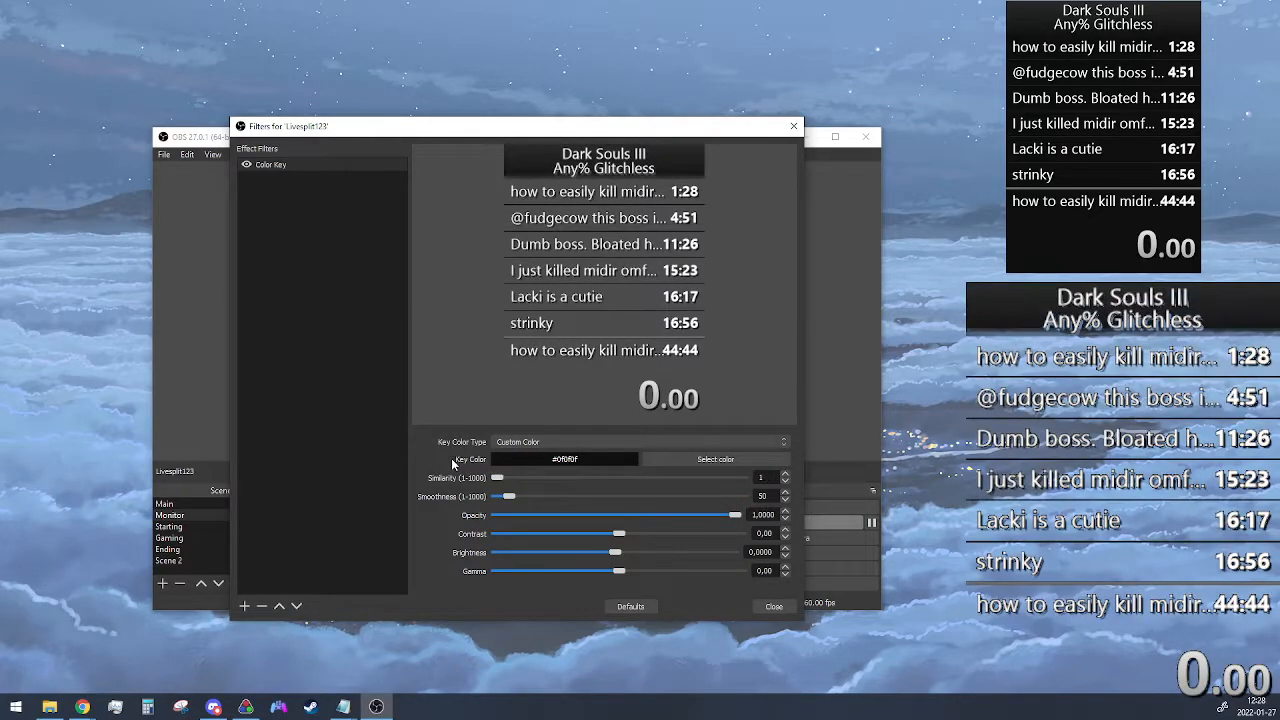
left_click_drag(497, 477, 720, 477)
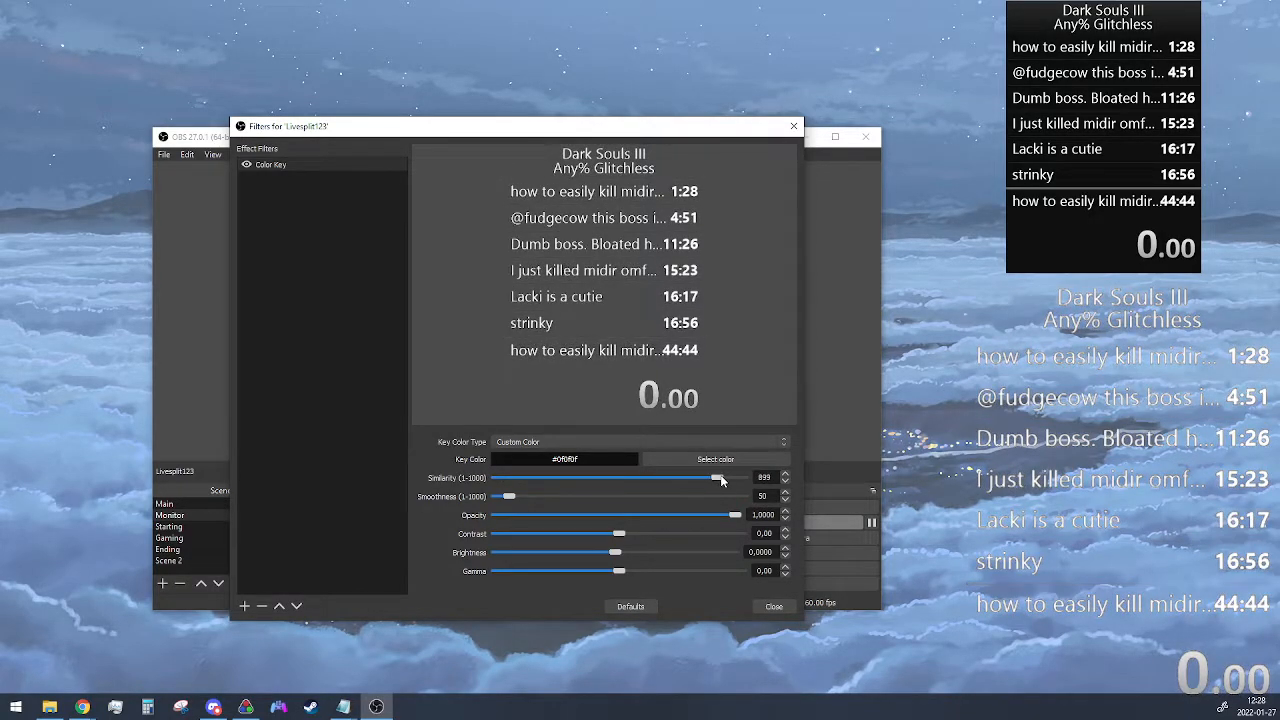
left_click_drag(720, 477, 640, 477)
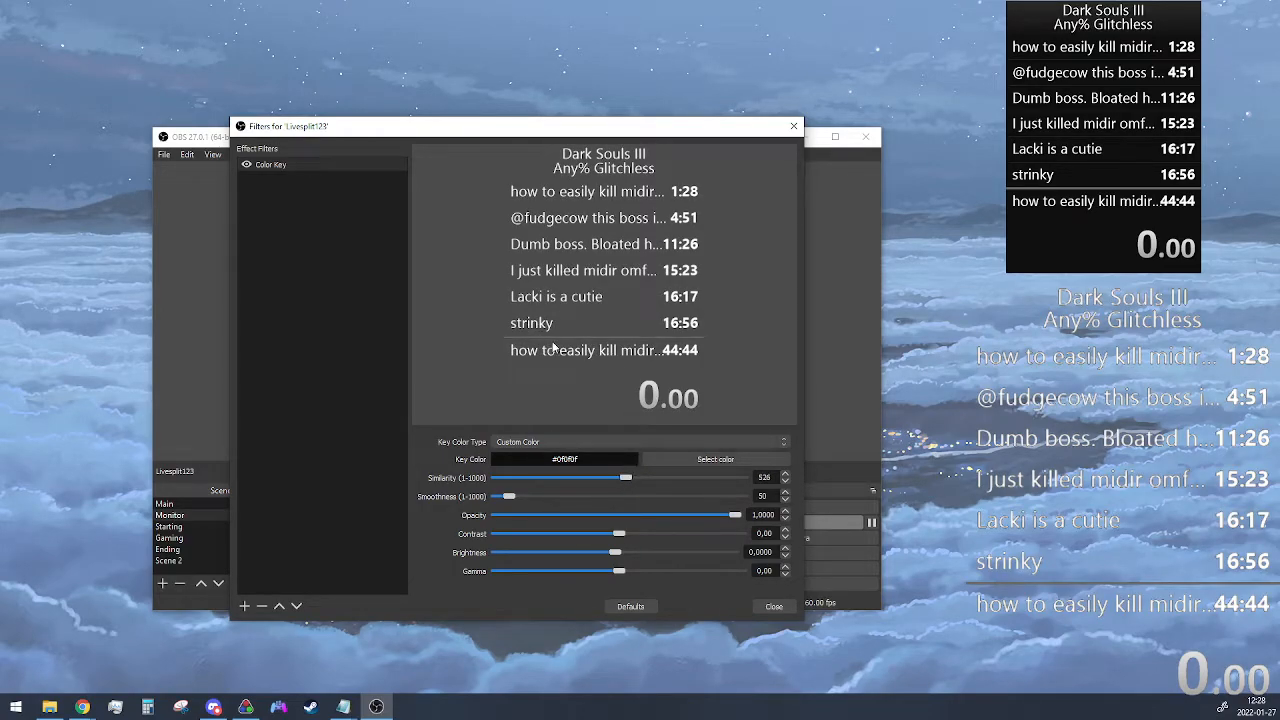
mouse_move(648, 230)
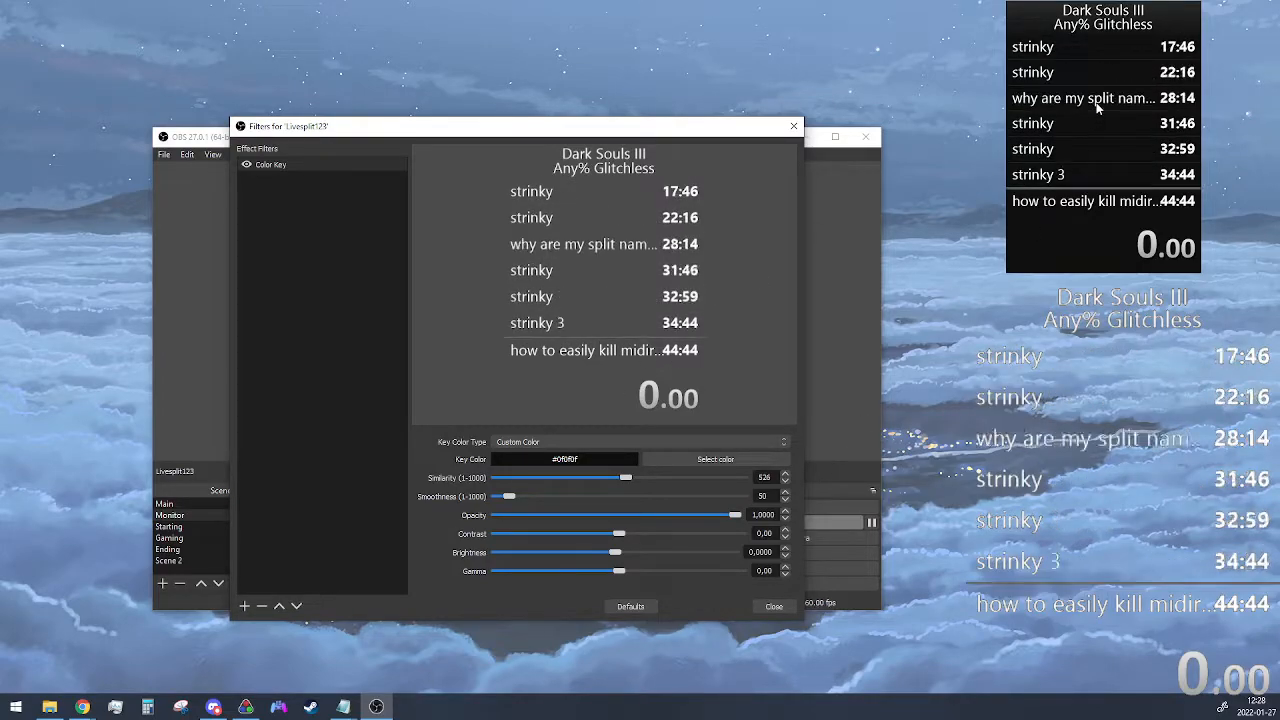
left_click(773, 606)
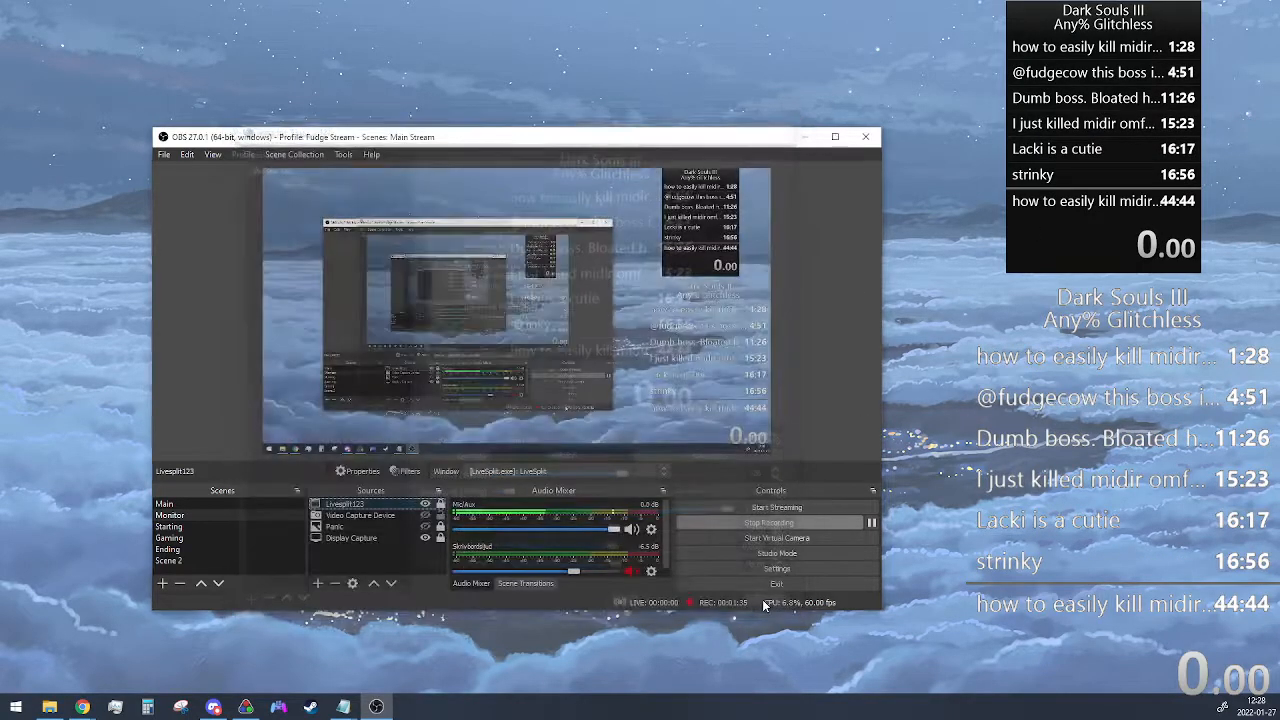